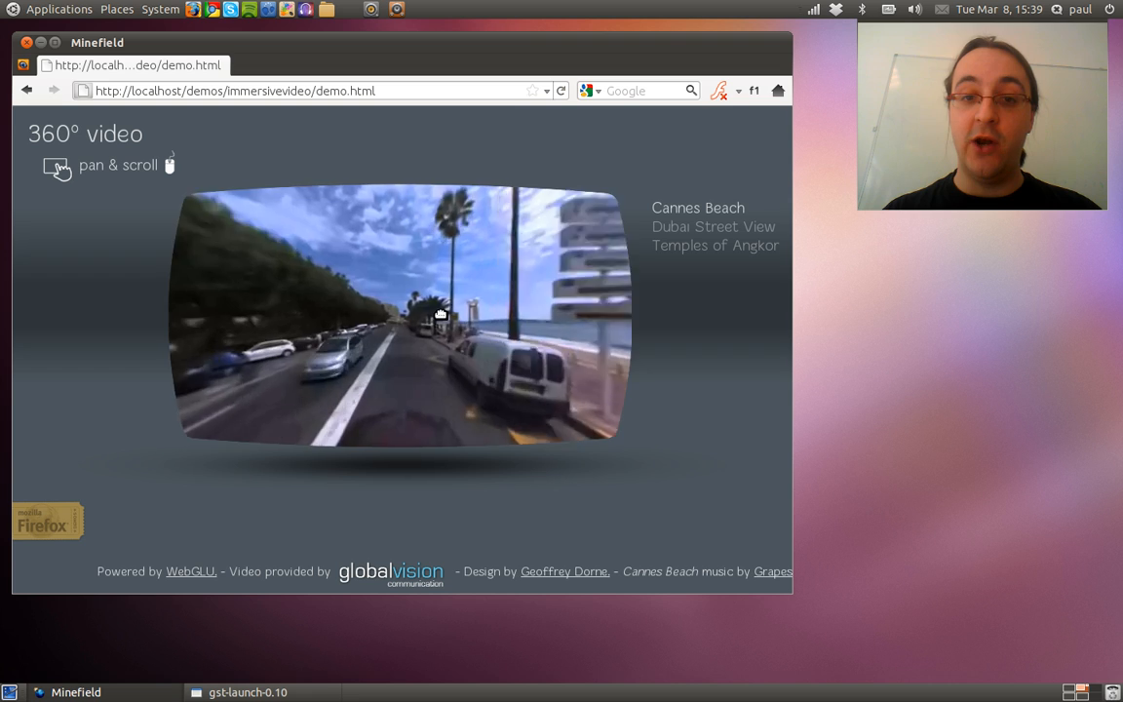
Pan the 360° video toward the beach van, up at the trees, then to the promenade signposts
left_click_drag(440, 315, 300, 292)
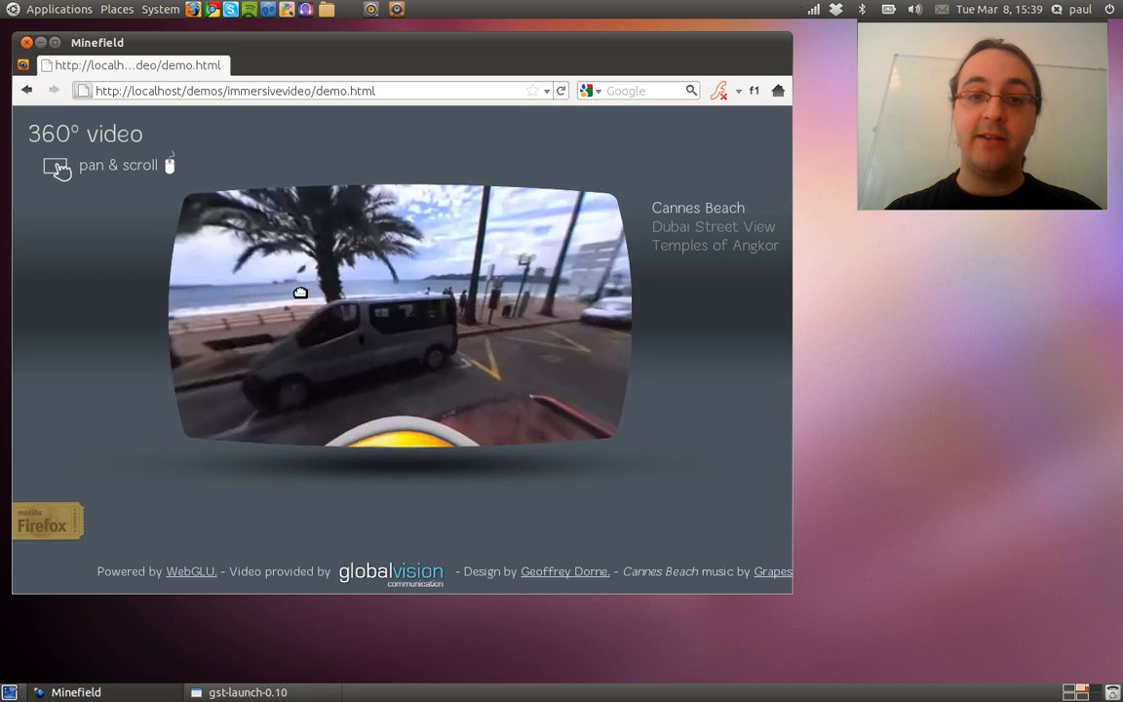
left_click_drag(300, 293, 482, 312)
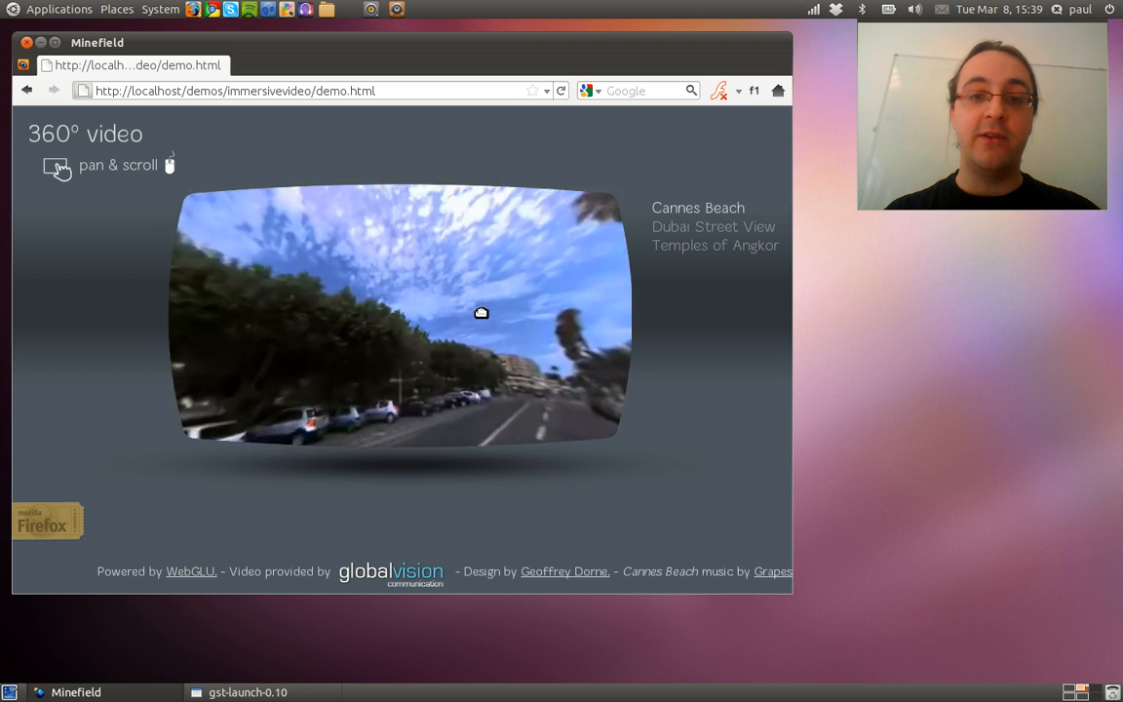
left_click_drag(481, 312, 432, 290)
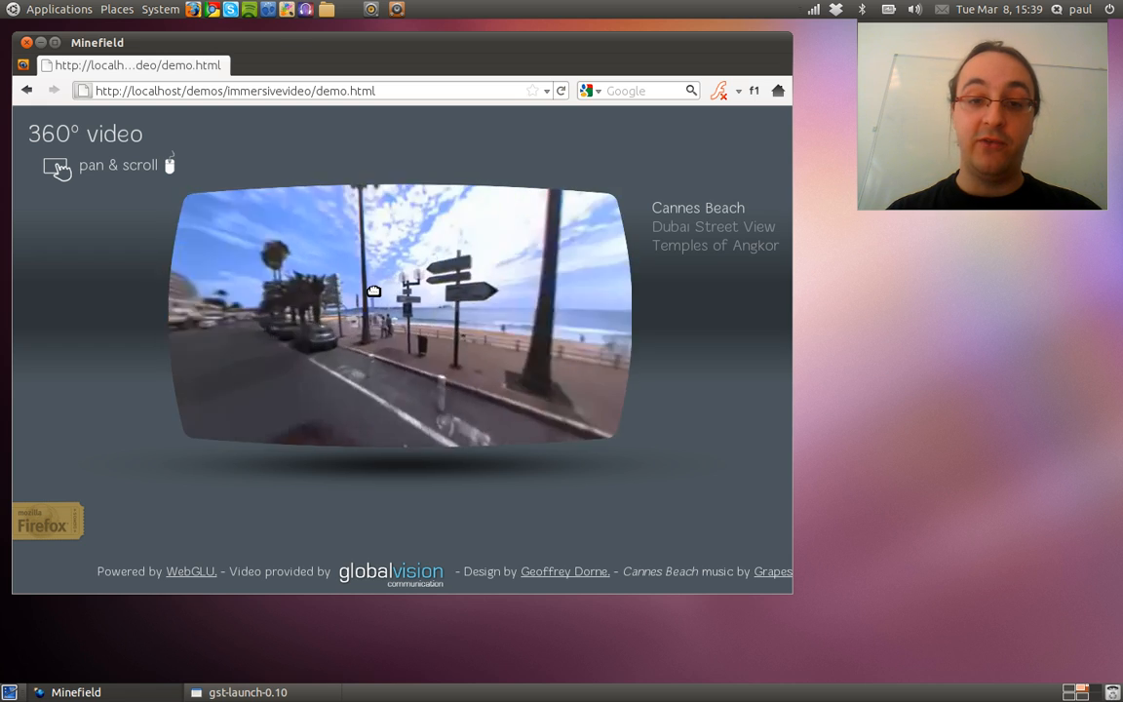
left_click_drag(373, 290, 394, 327)
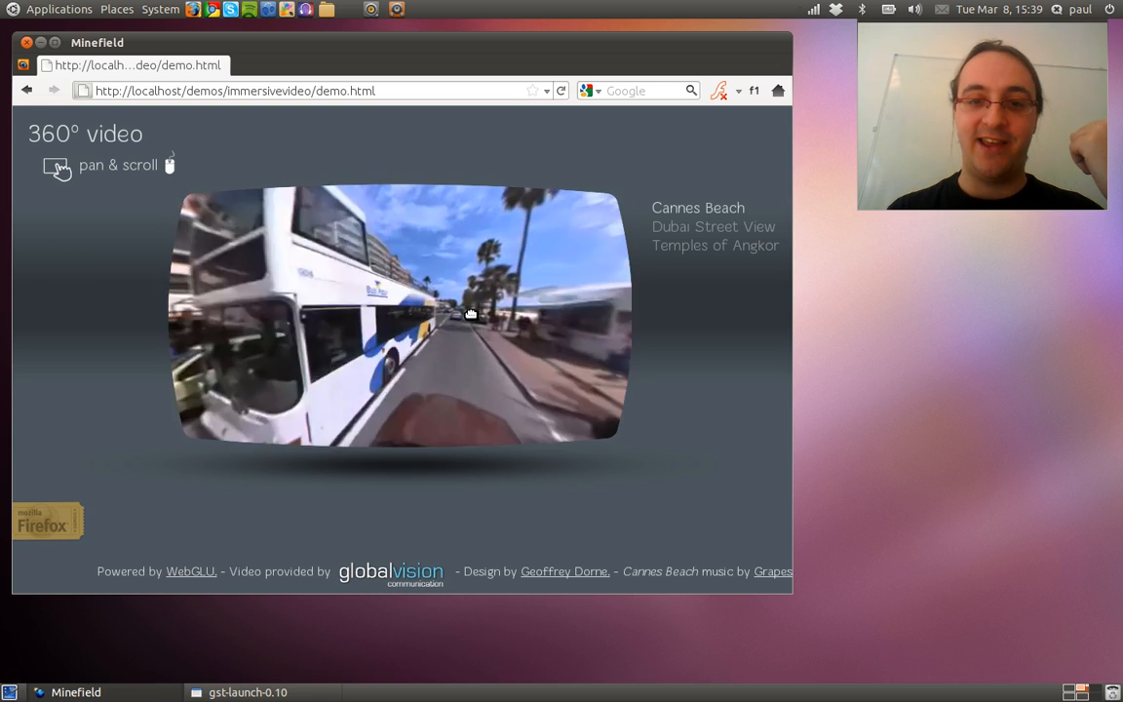
Pan past the pizzeria buildings, tilt up at palms and sky, then down to the road beside the beach
left_click_drag(470, 312, 410, 323)
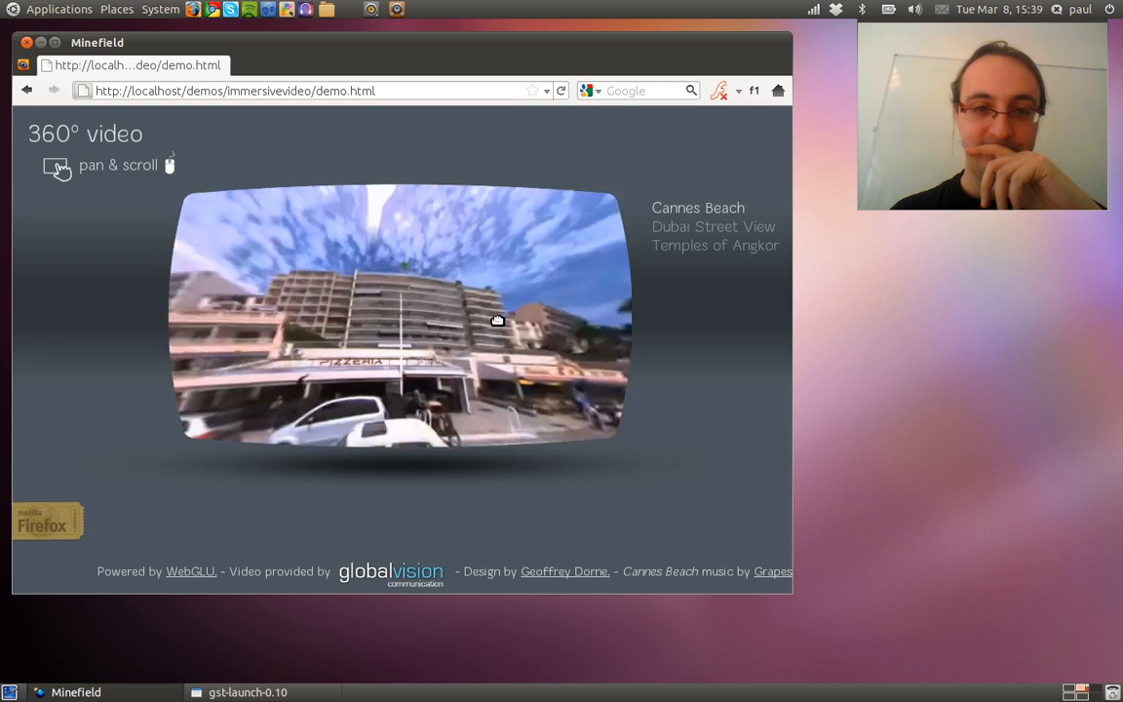
left_click_drag(497, 320, 221, 391)
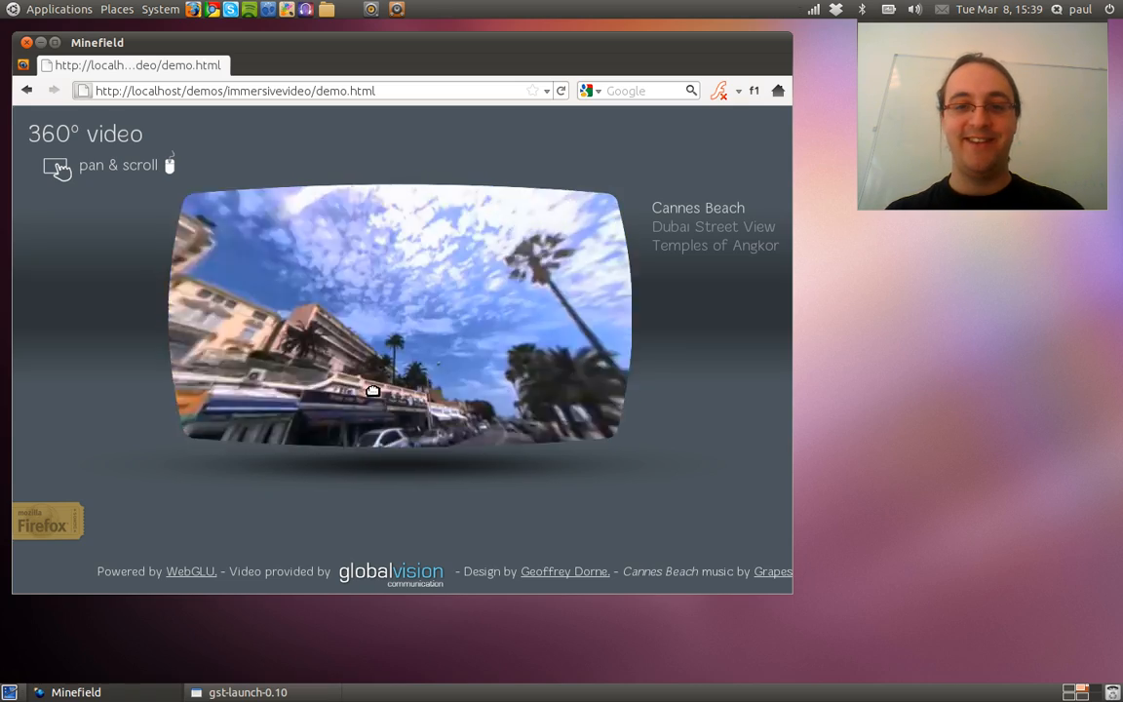
left_click_drag(374, 390, 328, 327)
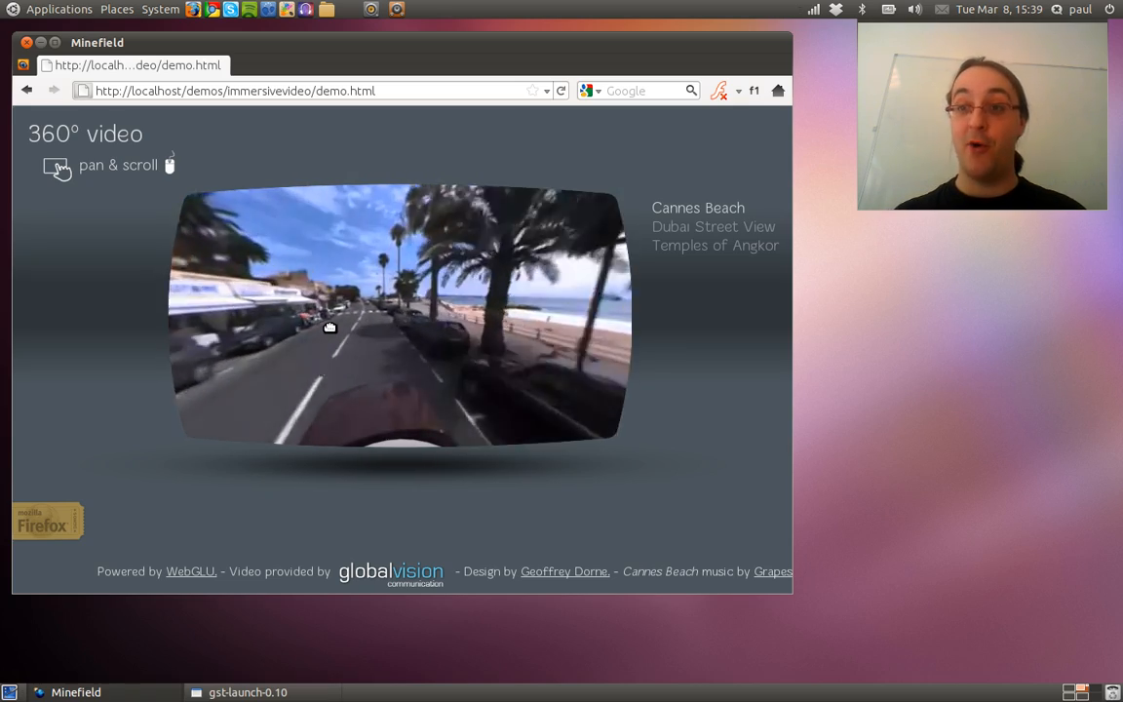